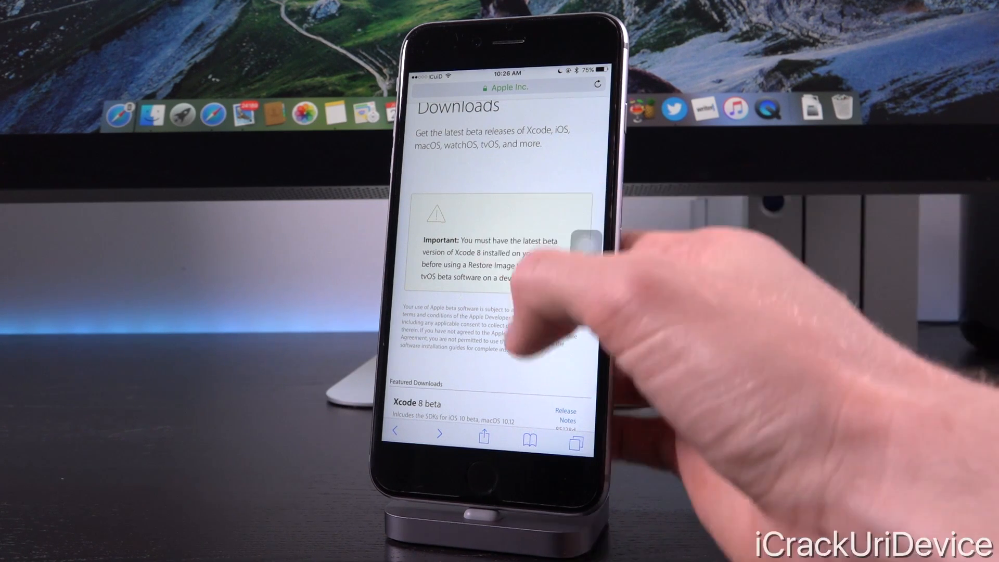
- Scroll the developer Downloads page down to the iOS 9.3.3 beta 3 restore images entry
scroll("down", 3)
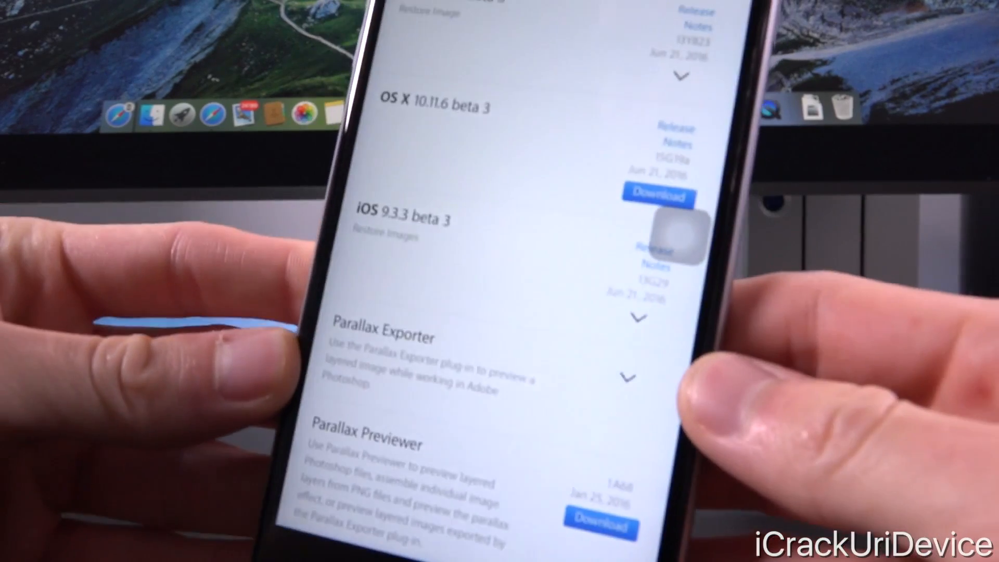
- Scroll past the downloads list, then exit Safari to the home screen with the Cydia icon
scroll("down", 3)
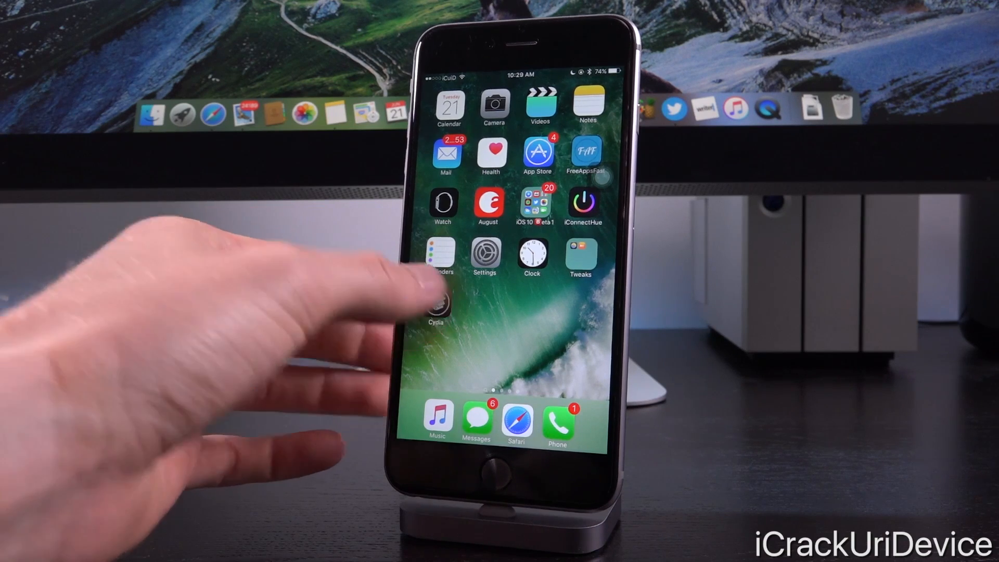
- Launch Cydia from the home screen and browse its Home welcome page
left_click(435, 312)
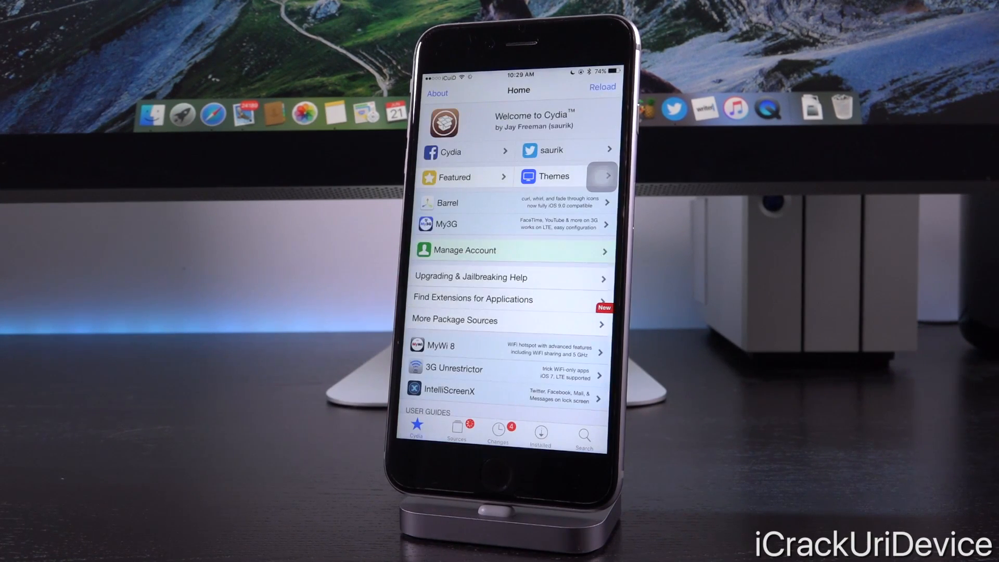
left_click(601, 87)
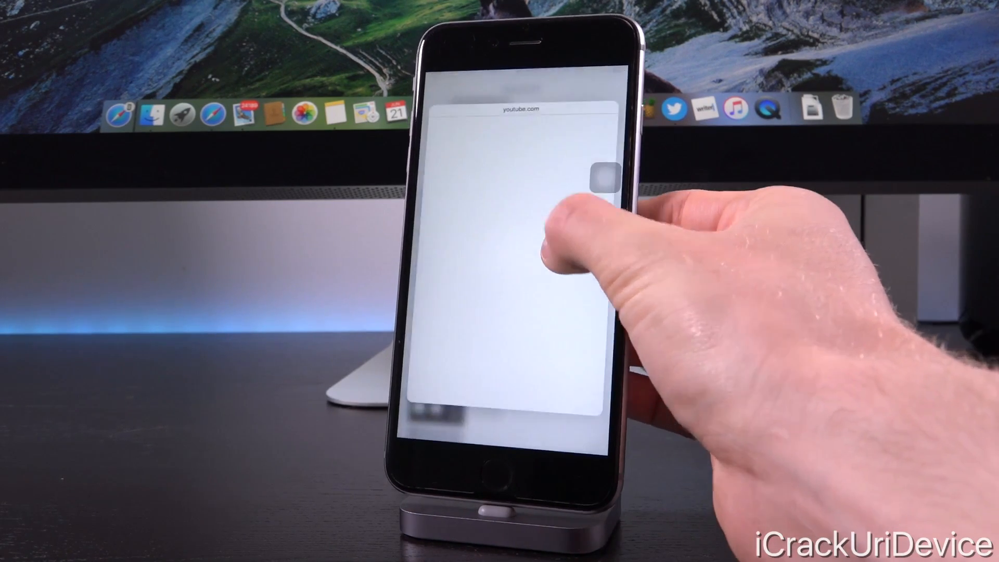
- Switch to the youtube.com page and peek at the Pangu MOSEC update video link
left_click(545, 255)
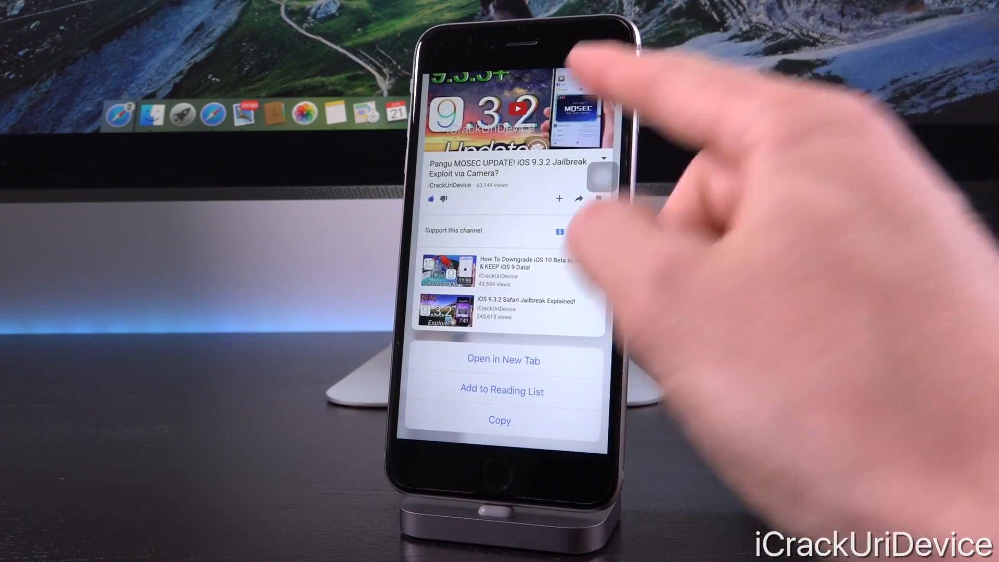